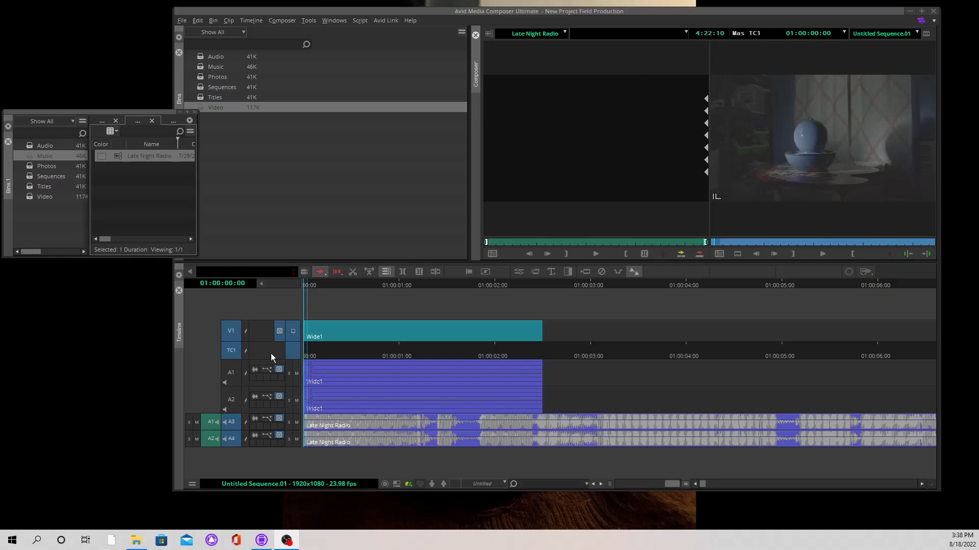
mouse_move(330, 247)
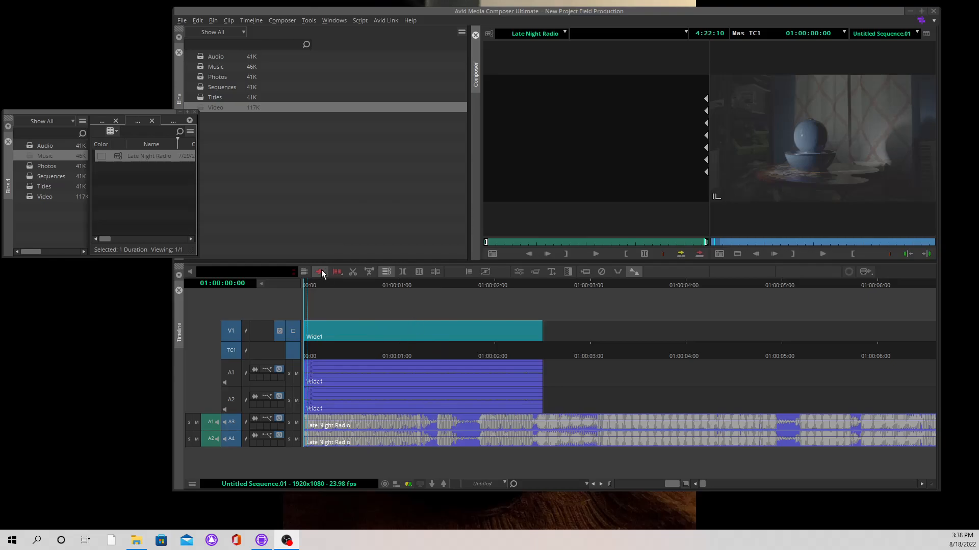
mouse_move(322, 280)
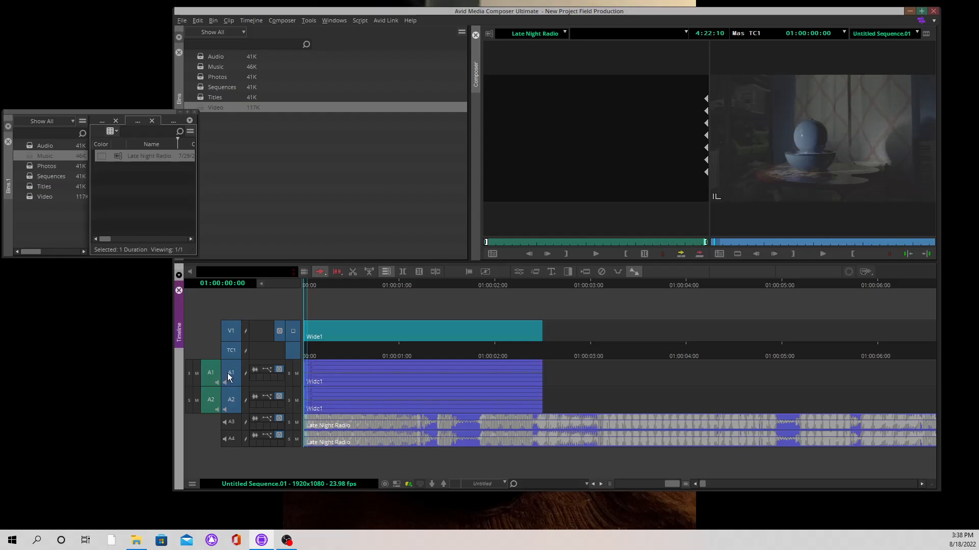
mouse_move(253, 402)
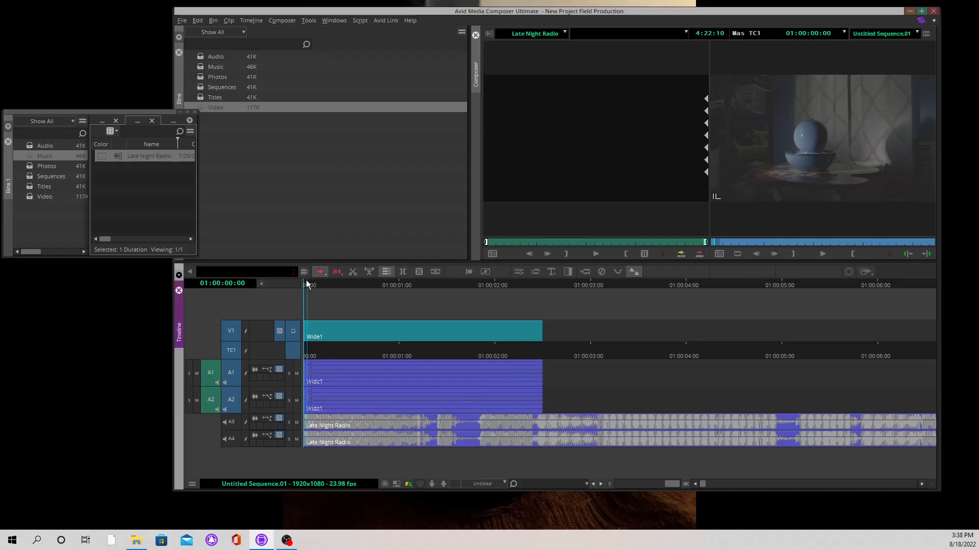
Park the sequence position indicator at 01:00:01:00, one second in
left_click(396, 285)
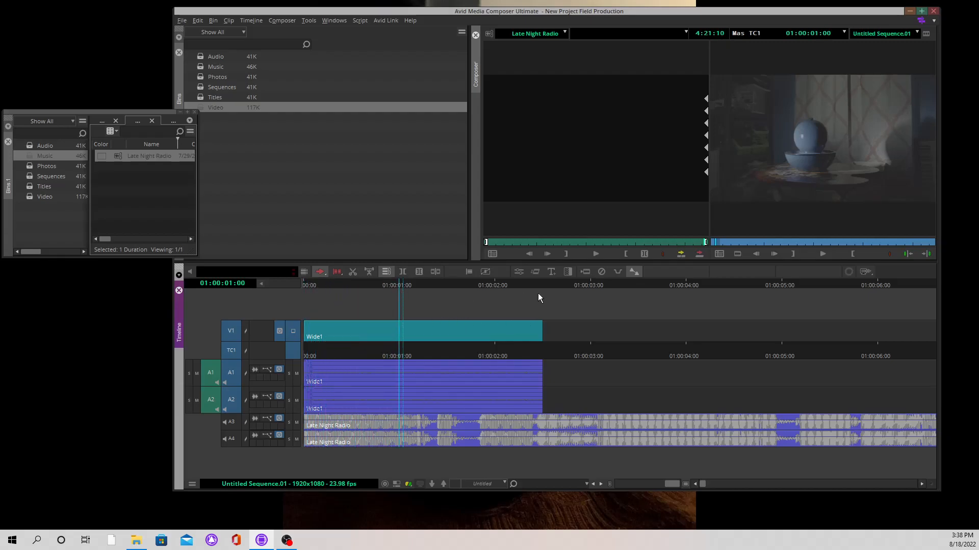
mouse_move(63, 193)
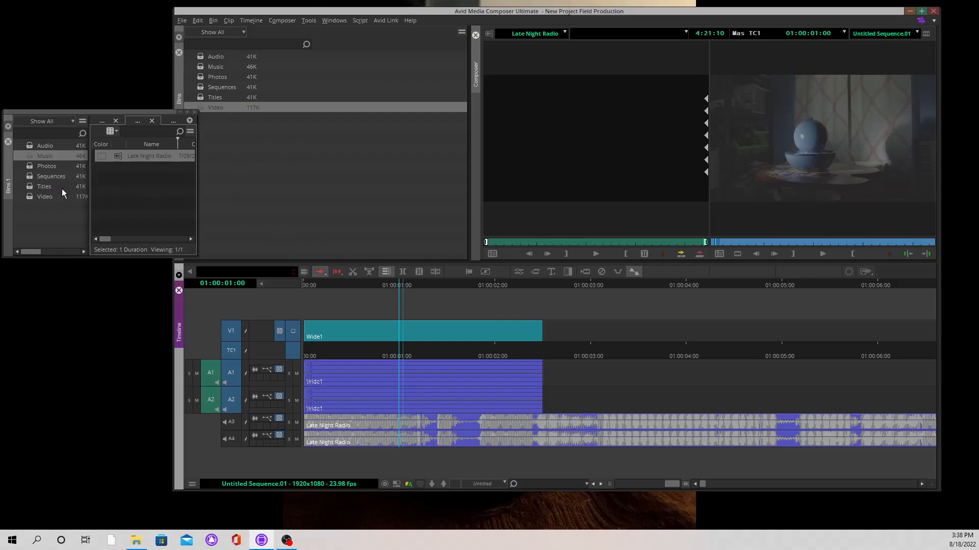
mouse_move(29, 199)
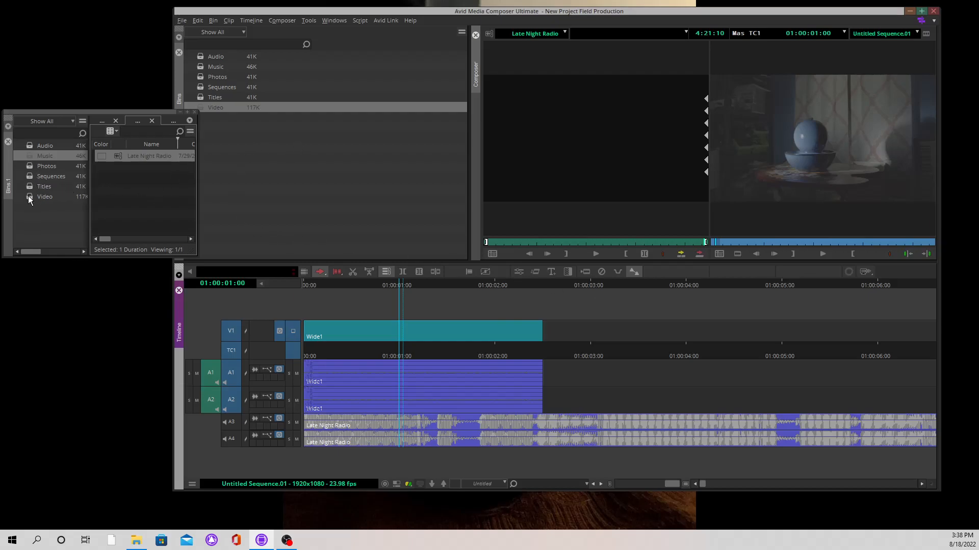
Load Medium1 from the Video bin into the Source monitor and play through it
left_click(43, 196)
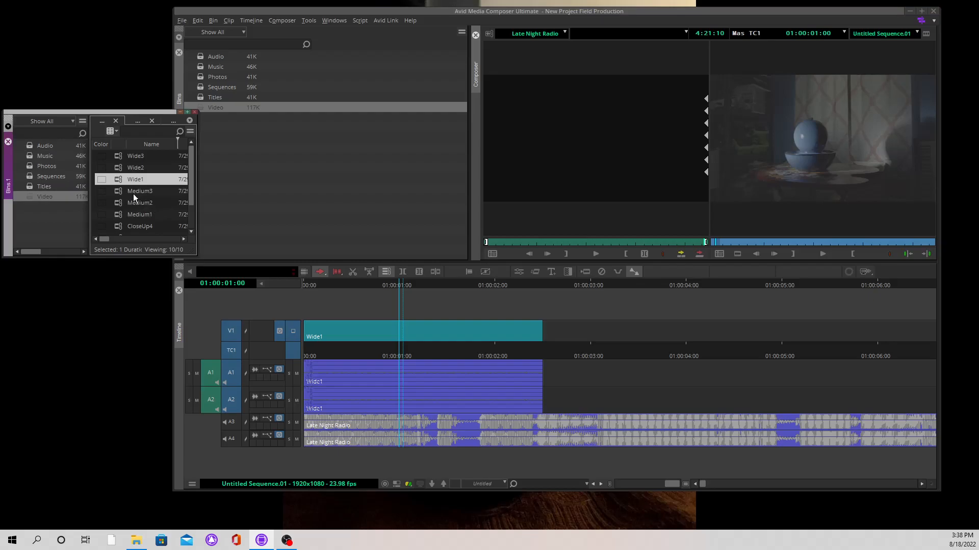
mouse_move(121, 206)
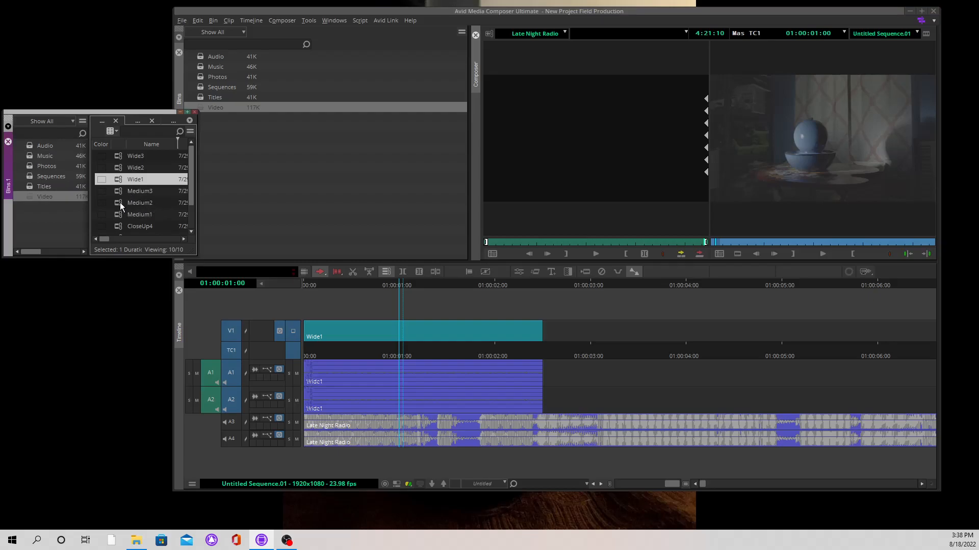
left_click(140, 214)
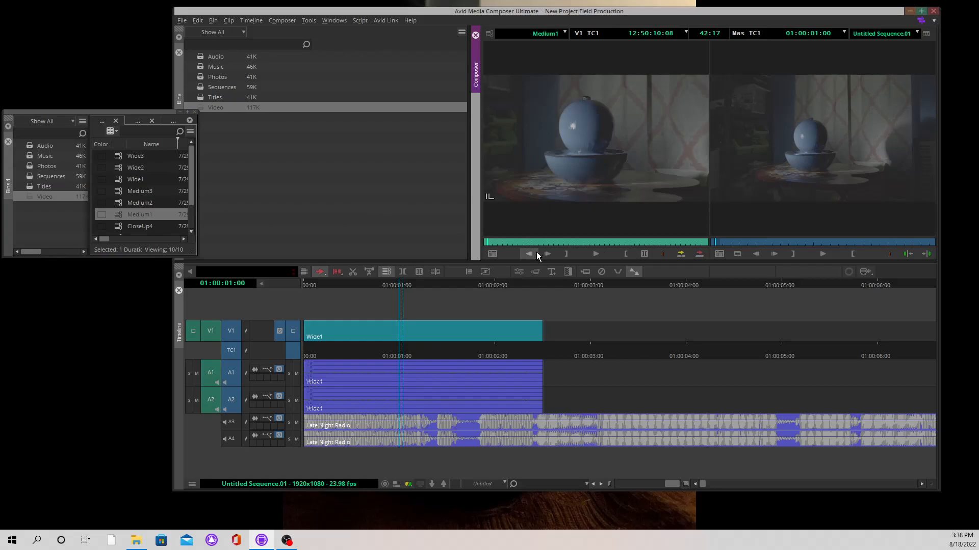
mouse_move(549, 257)
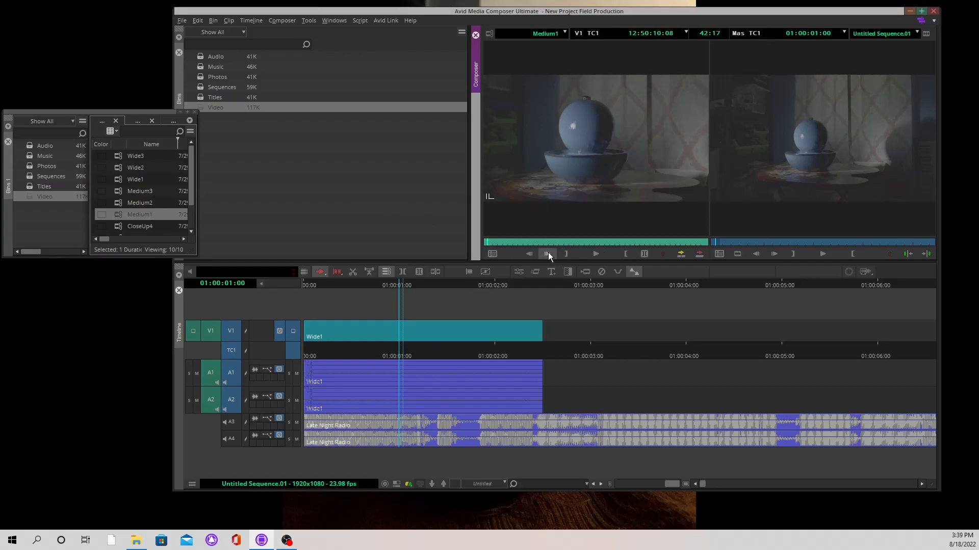
left_click(549, 254)
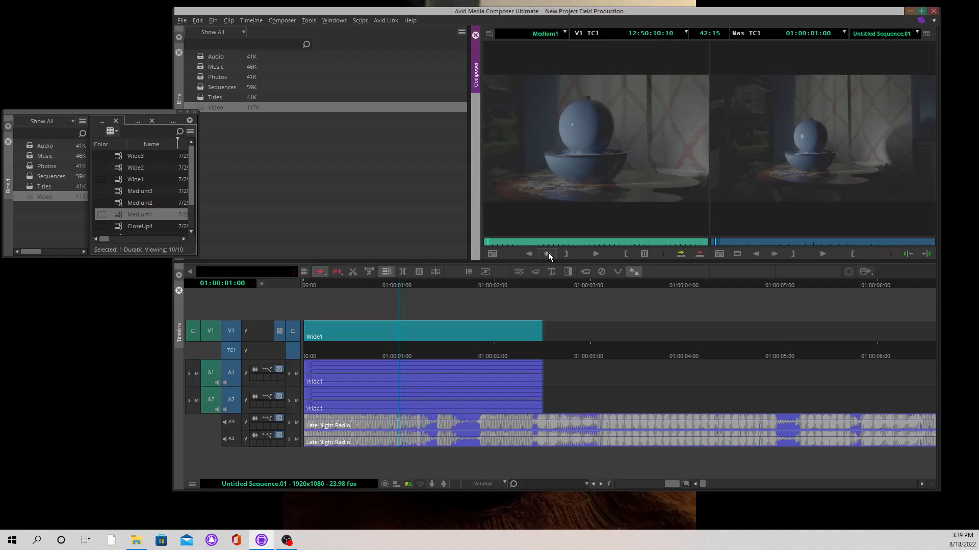
left_click(549, 253)
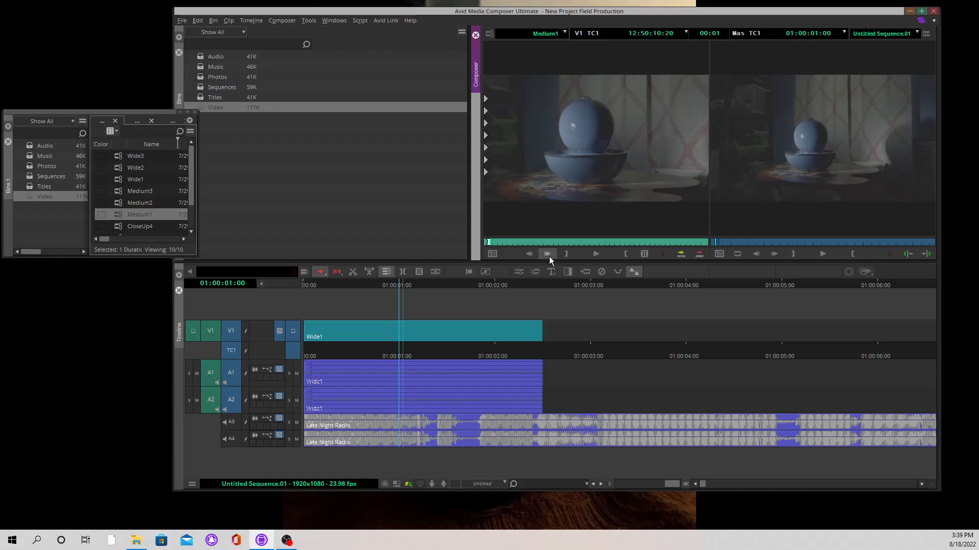
Mark In and Out on Medium1 spanning about two seconds thirteen frames
left_click(547, 253)
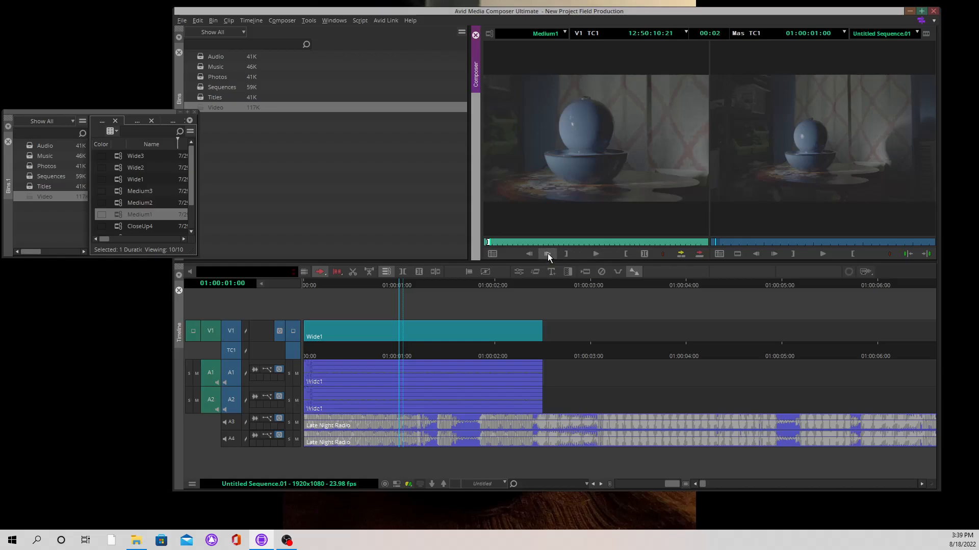
left_click(547, 254)
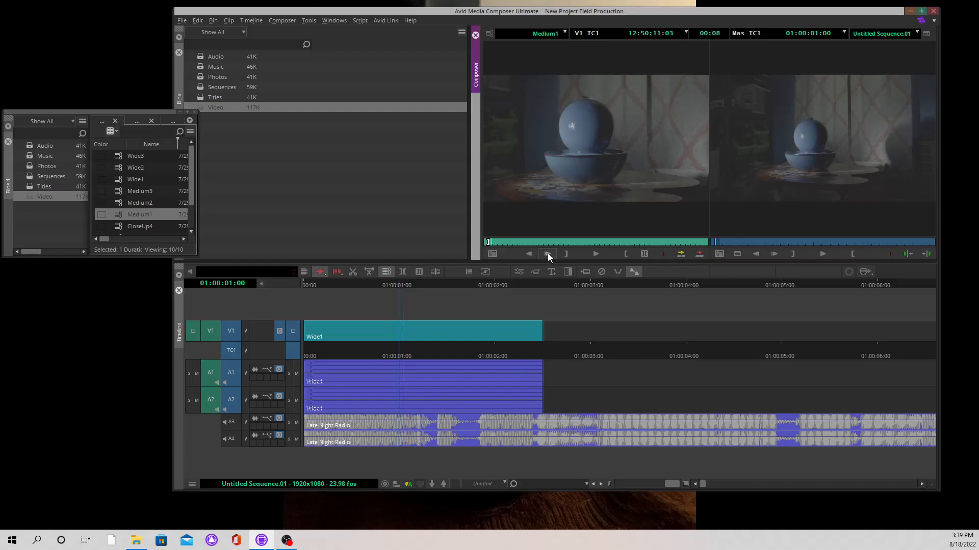
left_click(548, 254)
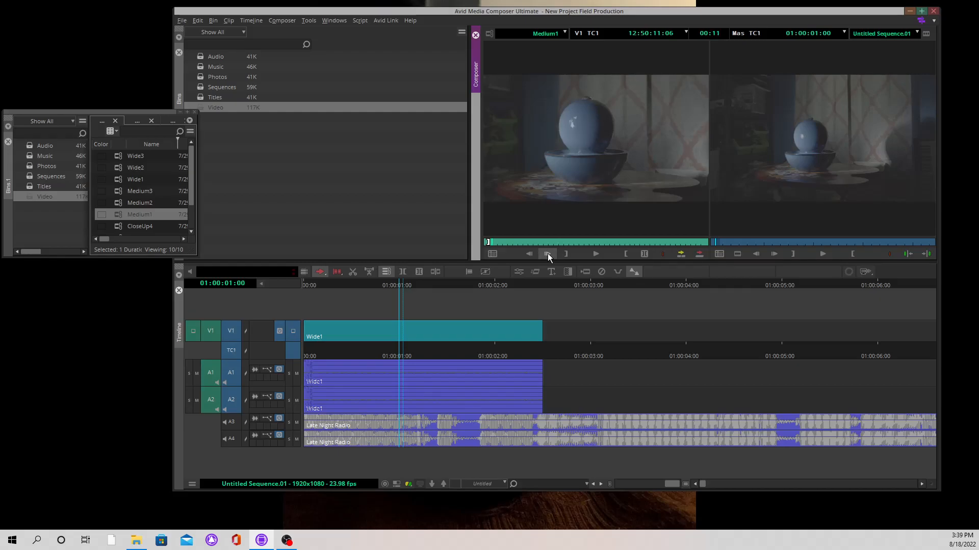
left_click(547, 254)
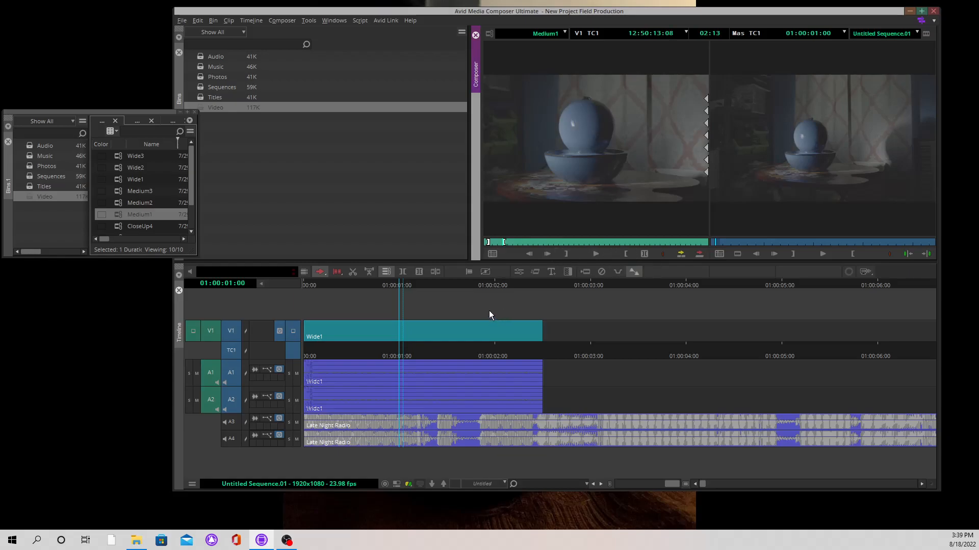
mouse_move(583, 150)
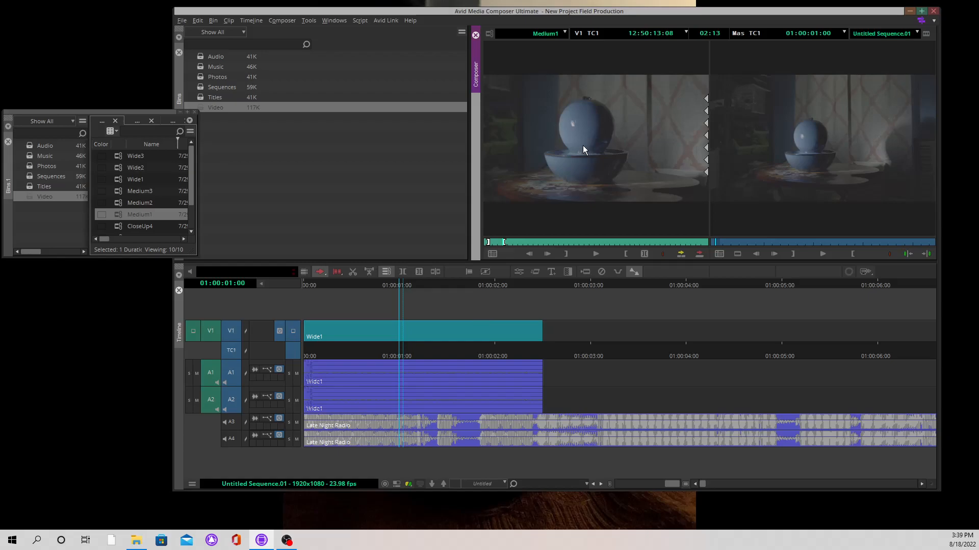
mouse_move(574, 139)
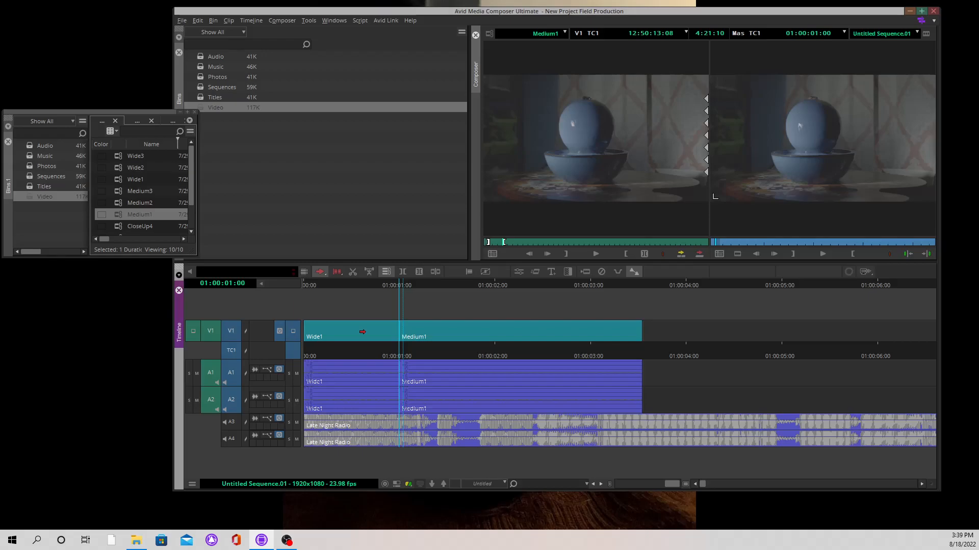
mouse_move(448, 331)
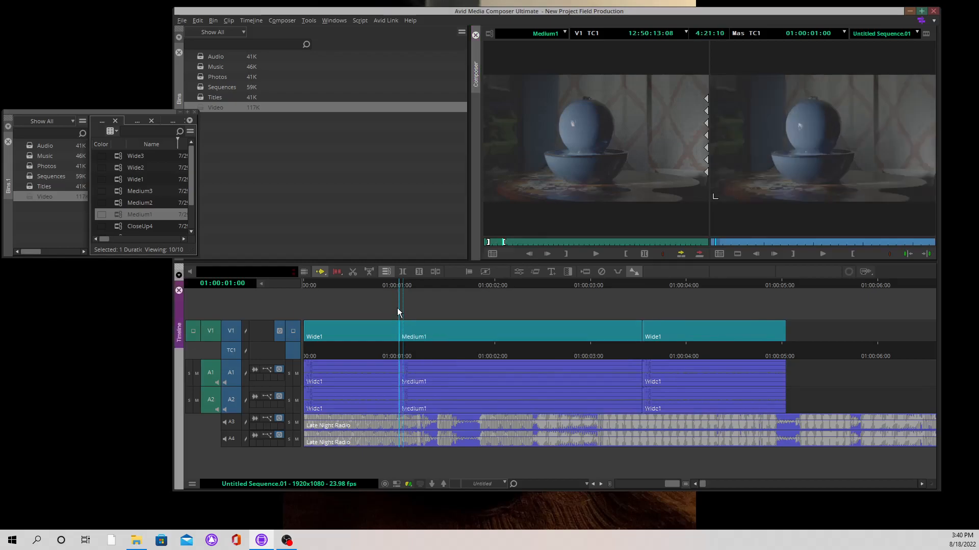
mouse_move(405, 360)
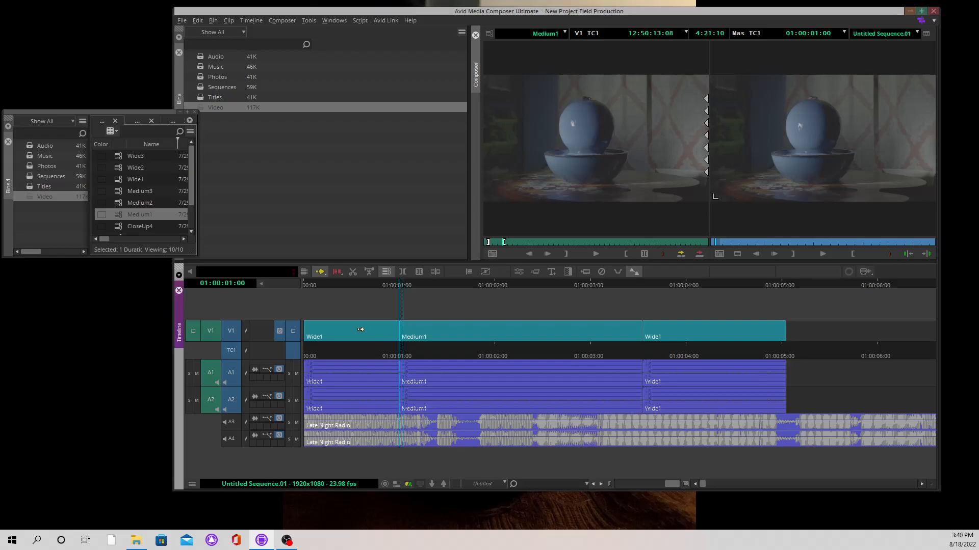
mouse_move(471, 331)
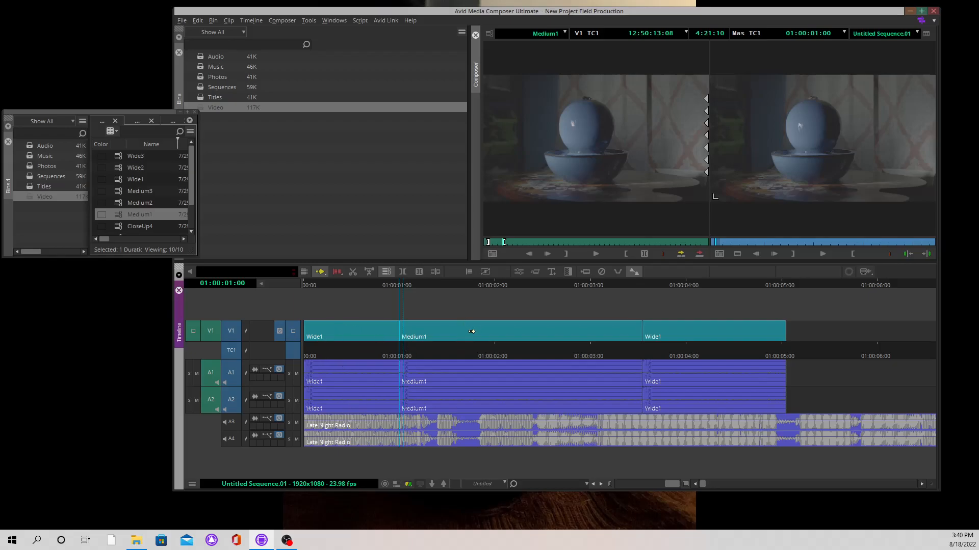
mouse_move(582, 329)
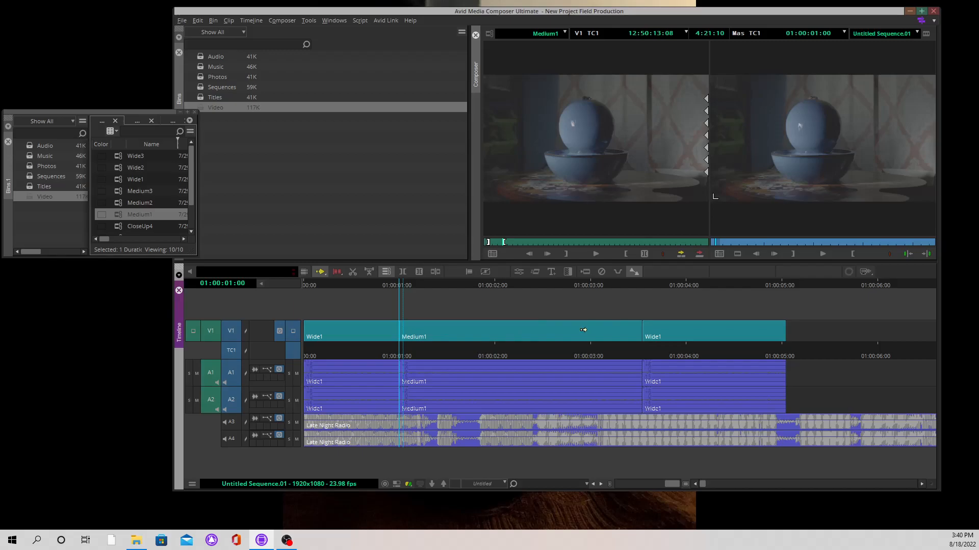
mouse_move(688, 338)
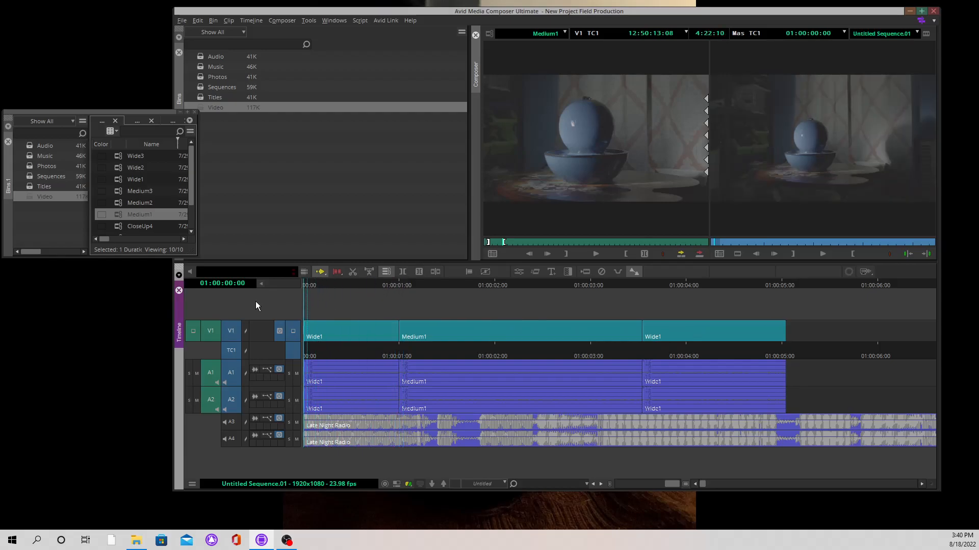
Splice Medium1 into Wide1 at 01:00:01:00 from the Source monitor
left_click(822, 253)
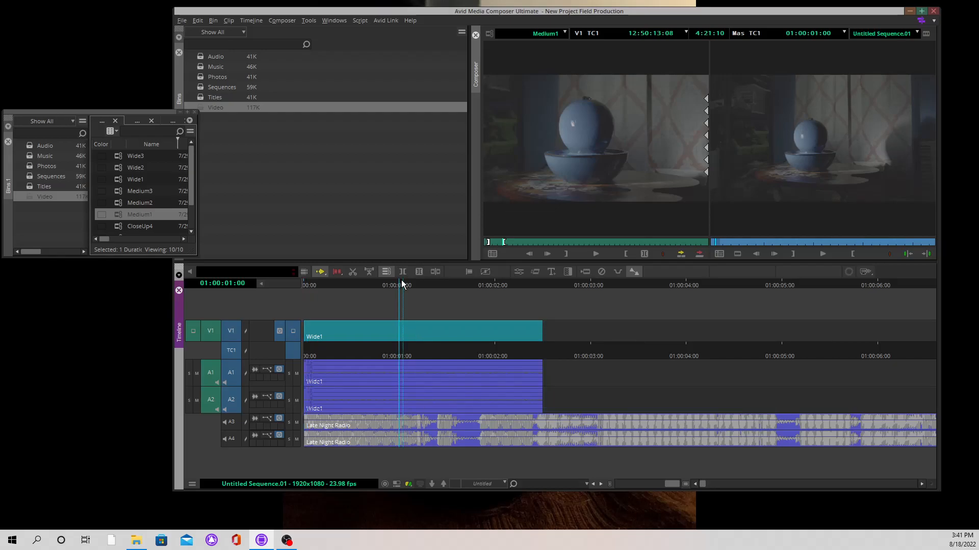
Park at the end of Wide1 (01:00:02:12), splice in Medium1, and move to its end
left_click(415, 285)
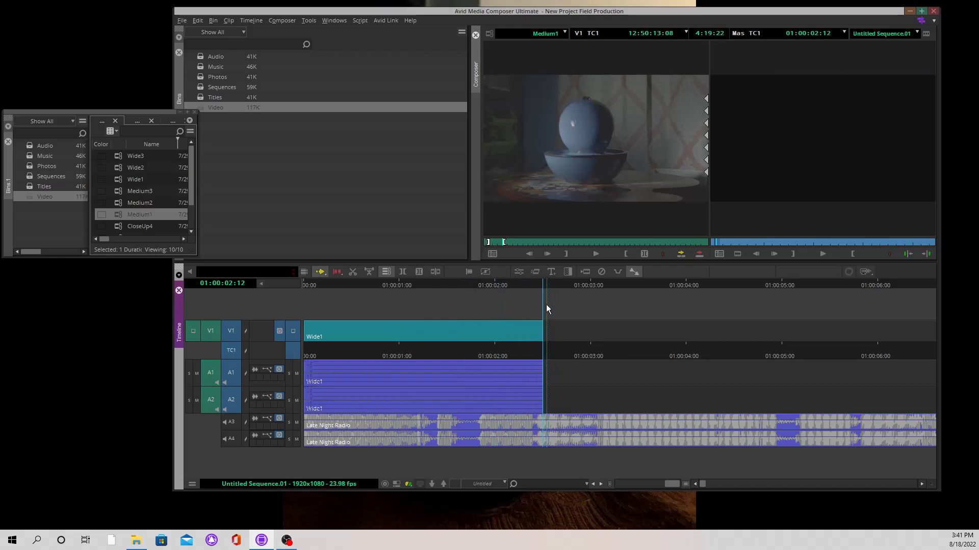
mouse_move(718, 294)
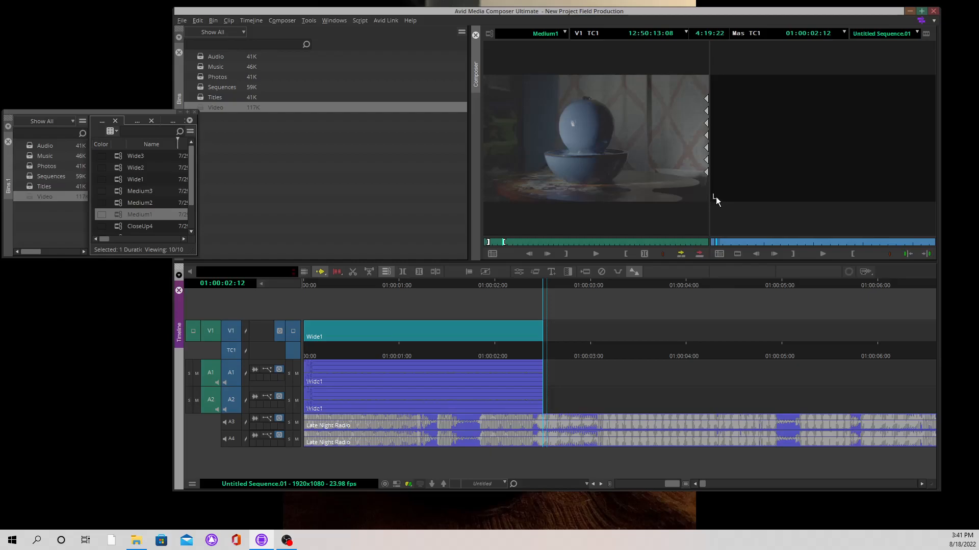
mouse_move(549, 136)
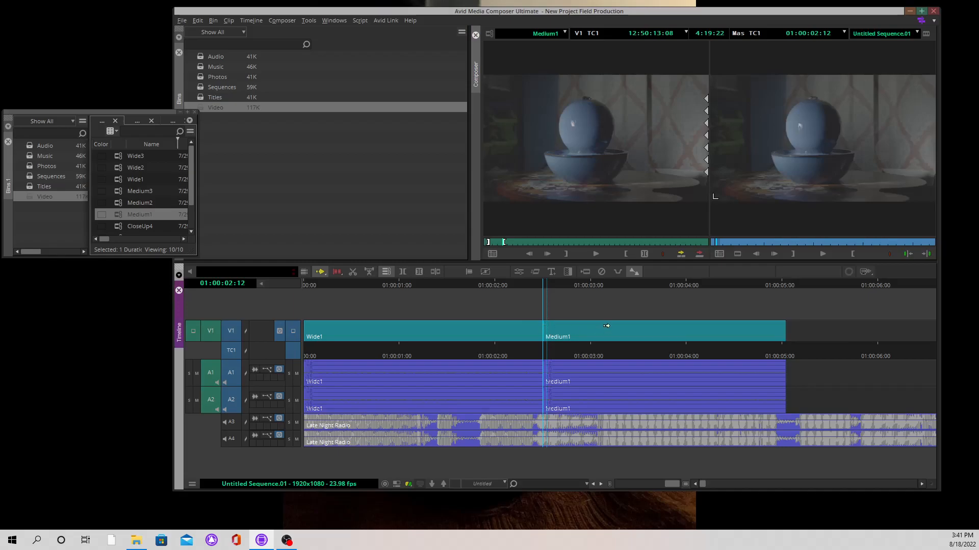
mouse_move(891, 322)
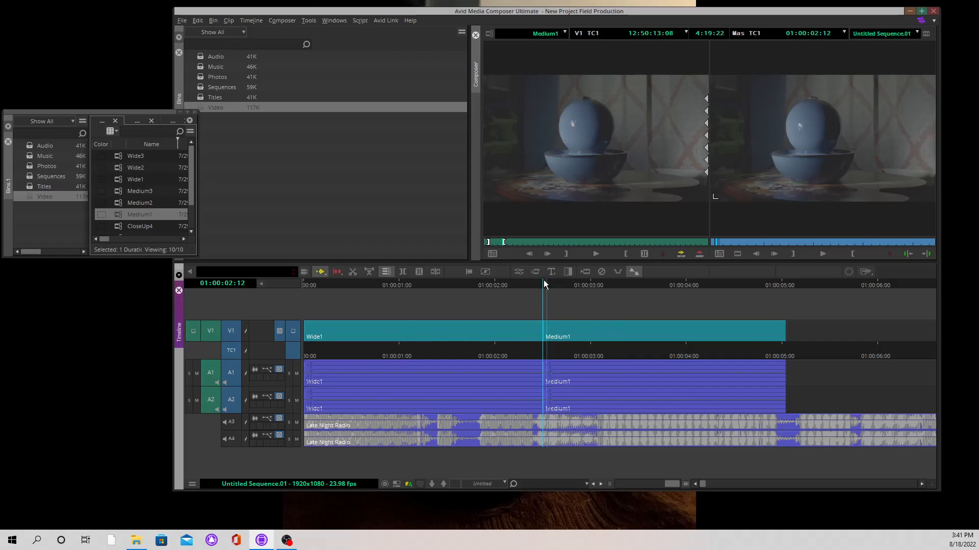
left_click(786, 284)
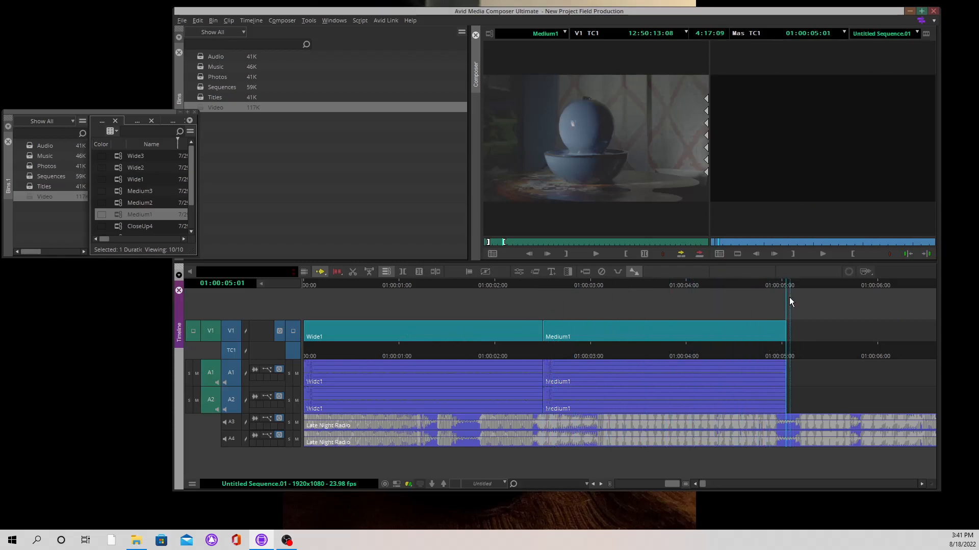
mouse_move(726, 196)
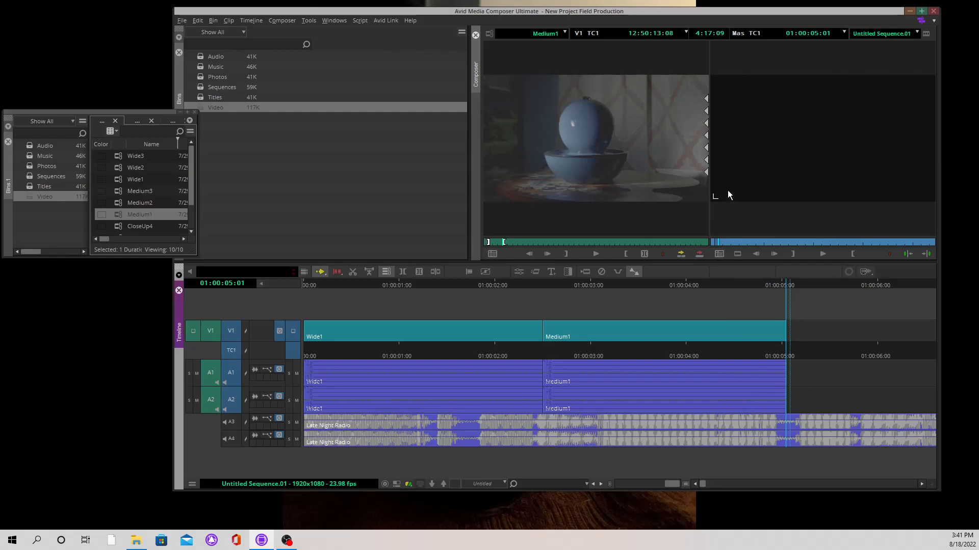
mouse_move(784, 322)
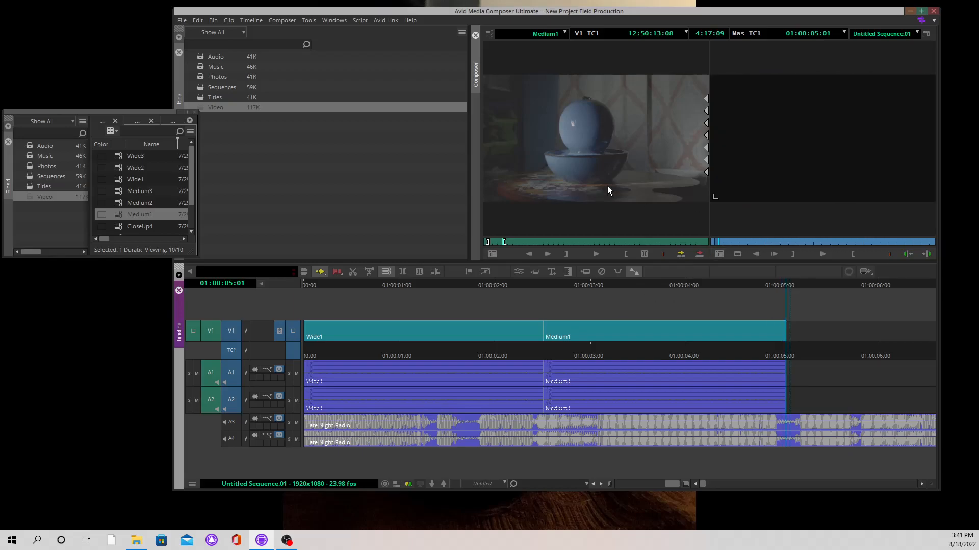
mouse_move(568, 170)
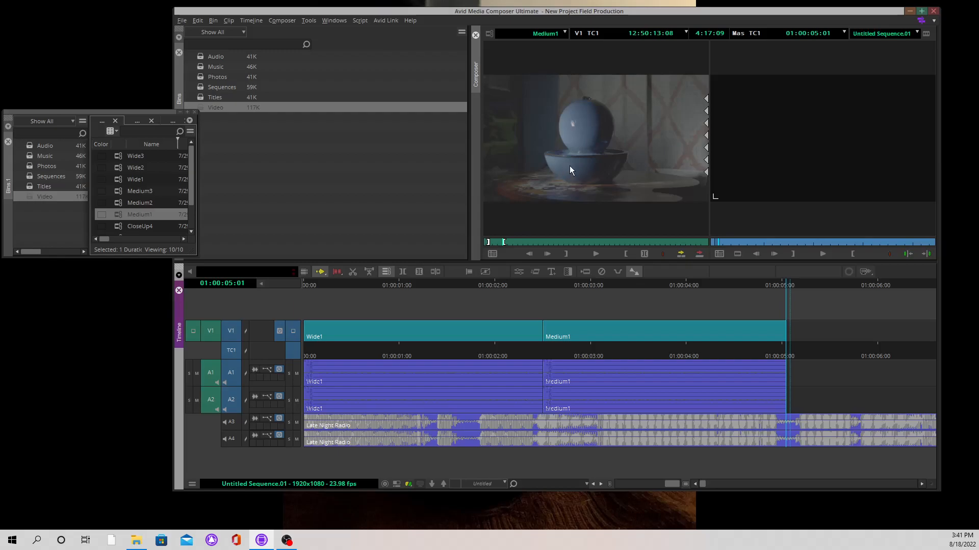
mouse_move(553, 169)
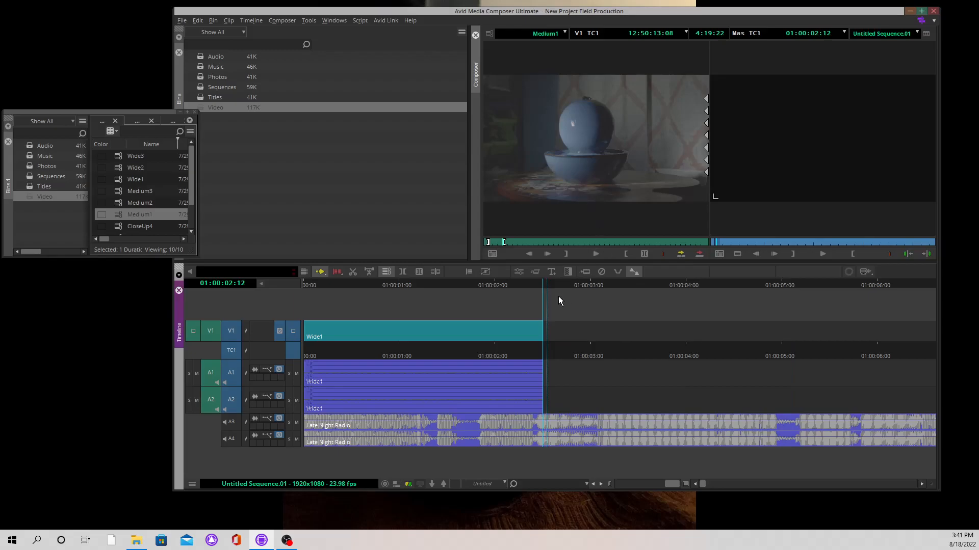
mouse_move(667, 504)
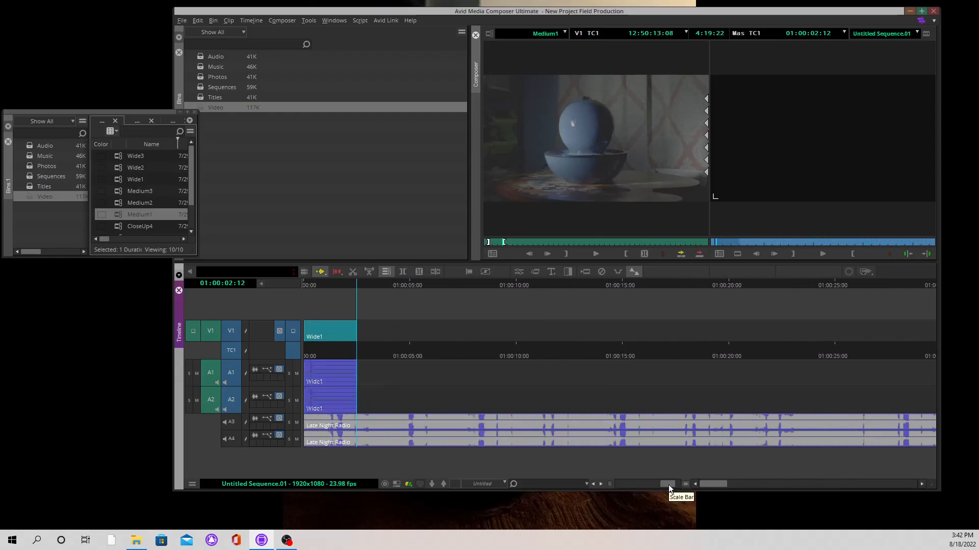
mouse_move(412, 312)
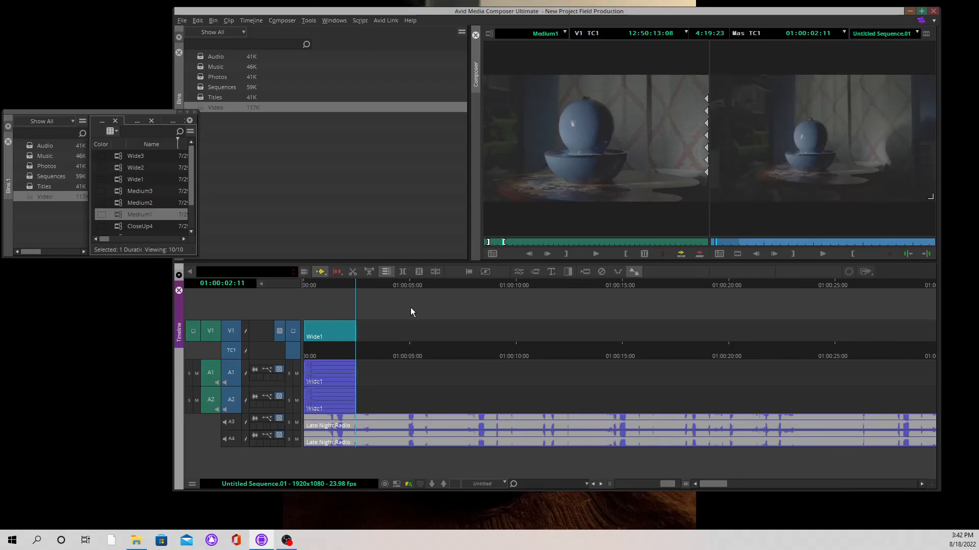
mouse_move(605, 125)
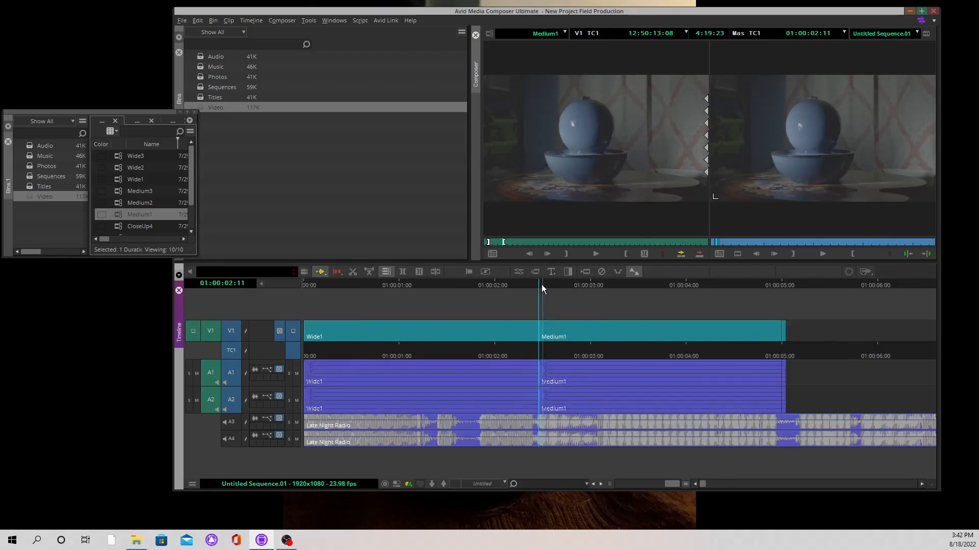
Review the splice in the timeline, then re-park at the end of Wide1 for a clean re-edit
left_click(679, 285)
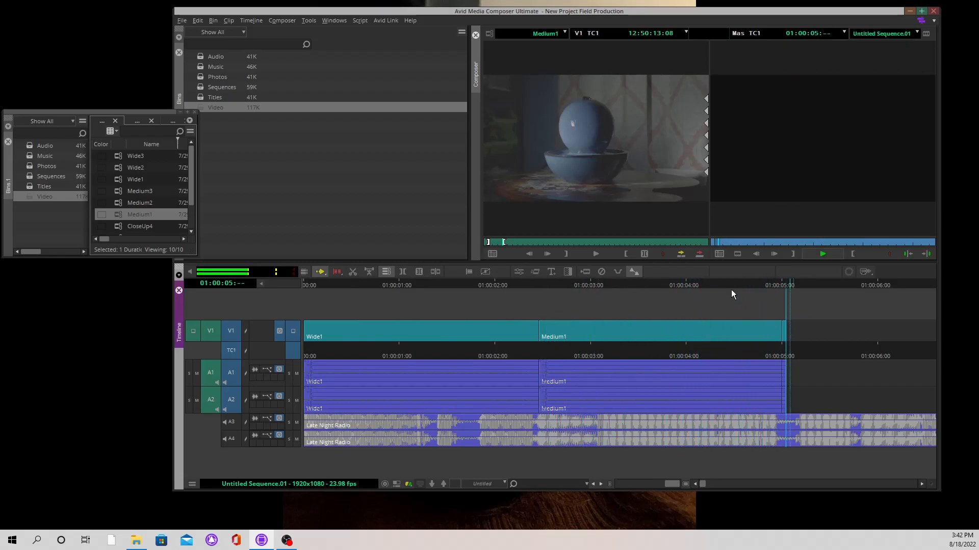
left_click(861, 286)
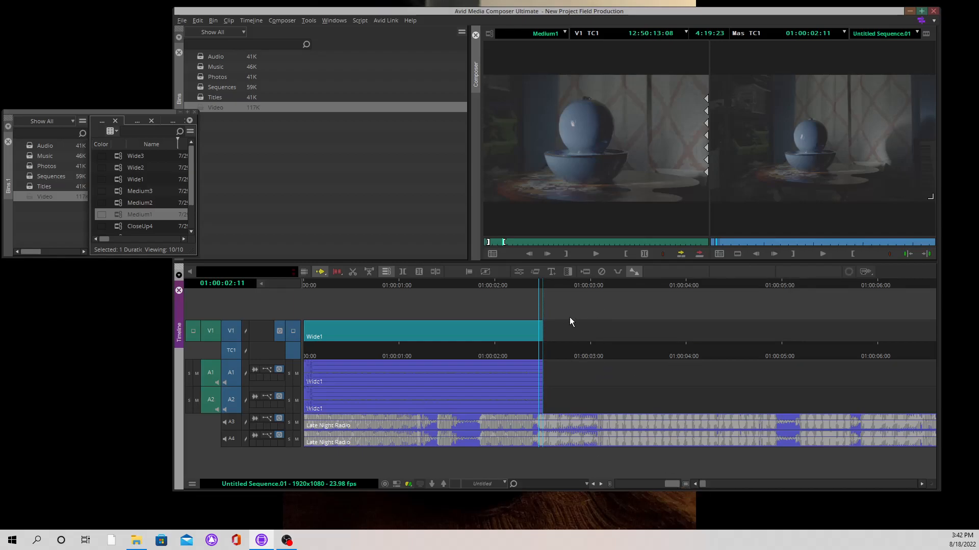
left_click(543, 285)
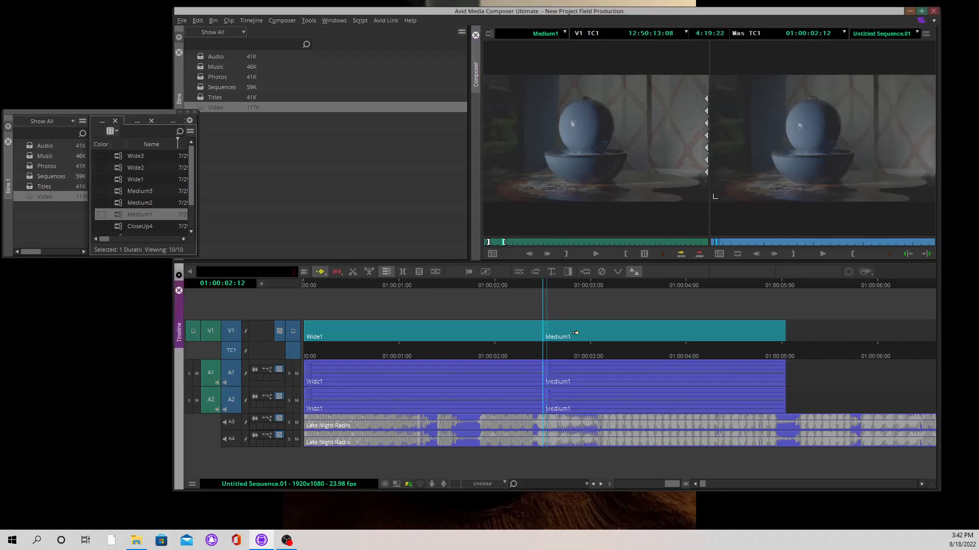
mouse_move(587, 158)
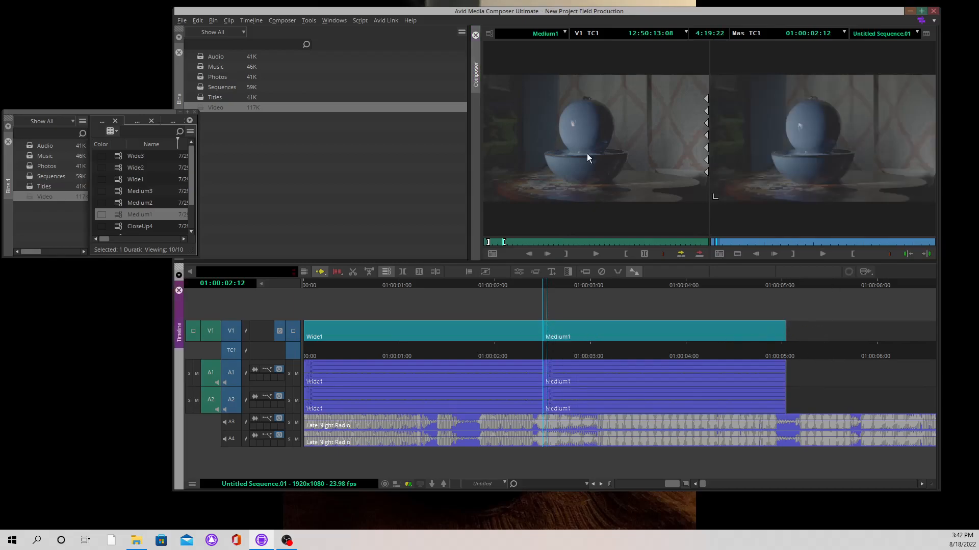
mouse_move(320, 271)
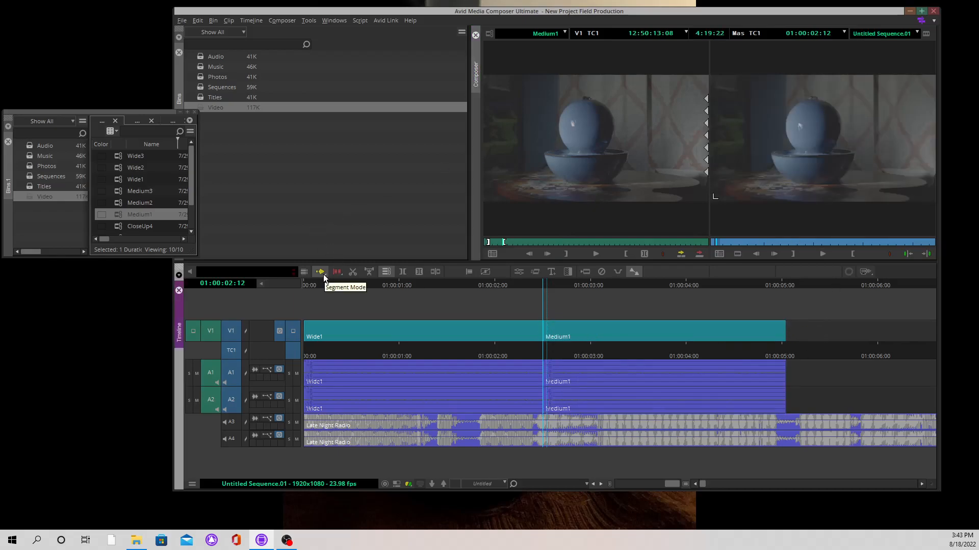